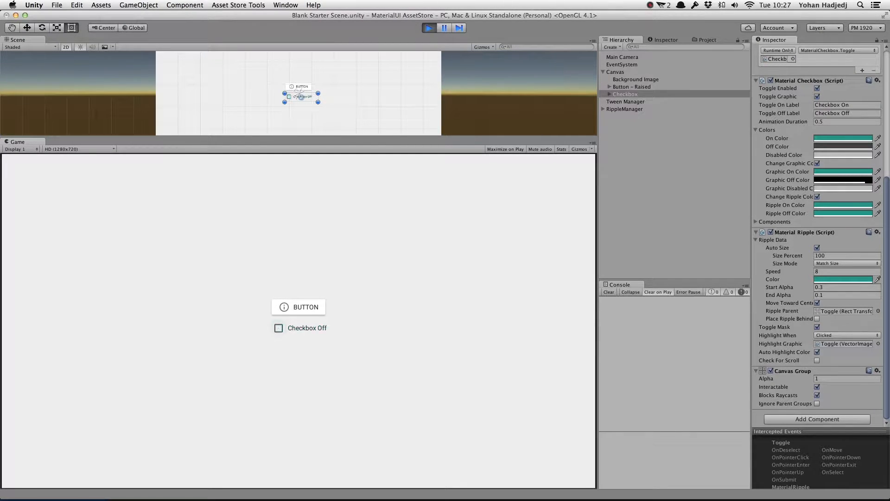
Step: Add a Panel under the Canvas whose PanelLayer child carries a Material Ripple component
click(429, 27)
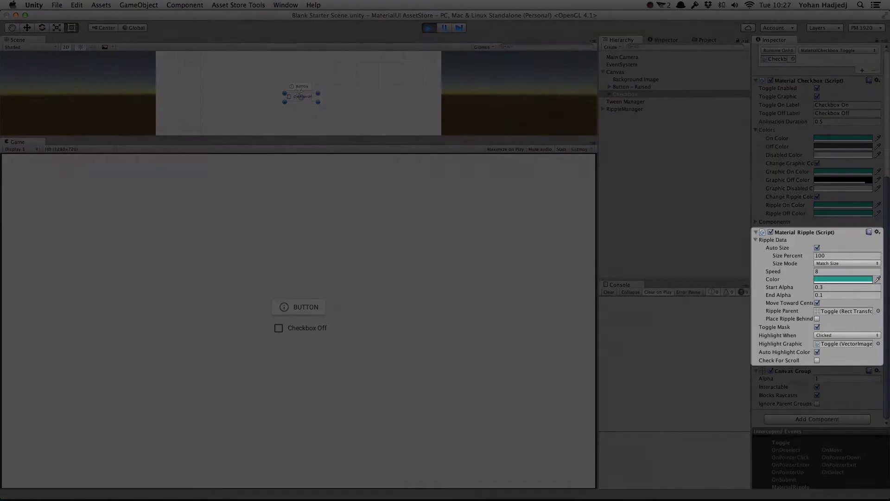
right_click(615, 72)
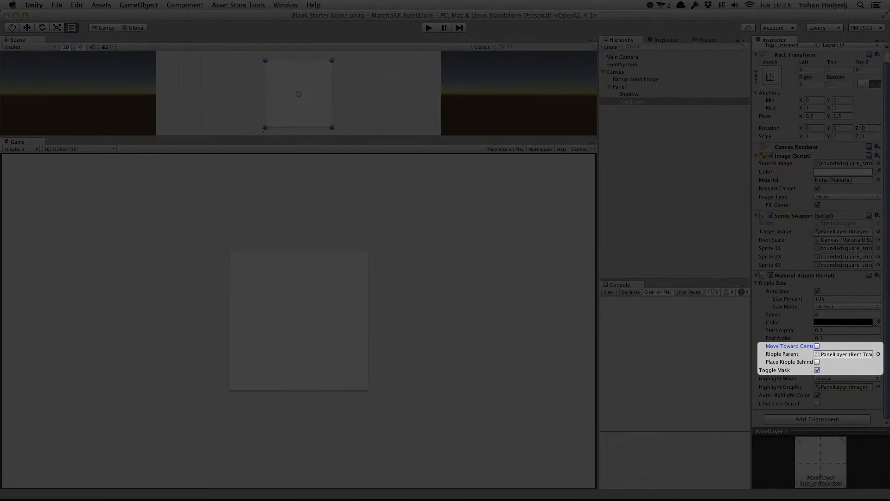
Step: Unmask the ripple with Toggle Mask off, test it in play mode, and switch Size Mode to manual
click(816, 370)
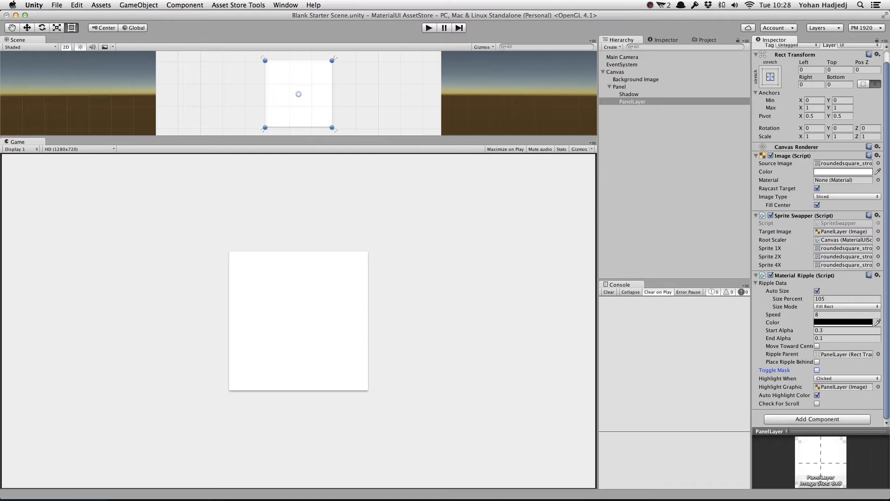
click(428, 27)
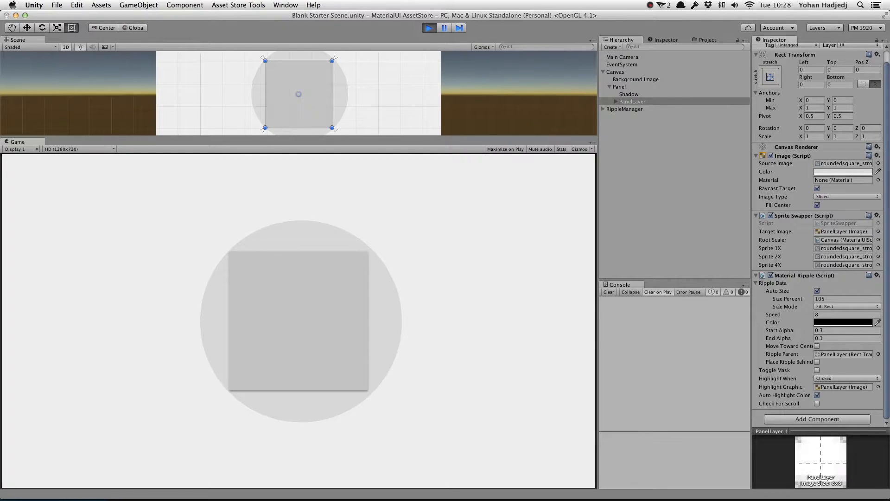
click(846, 307)
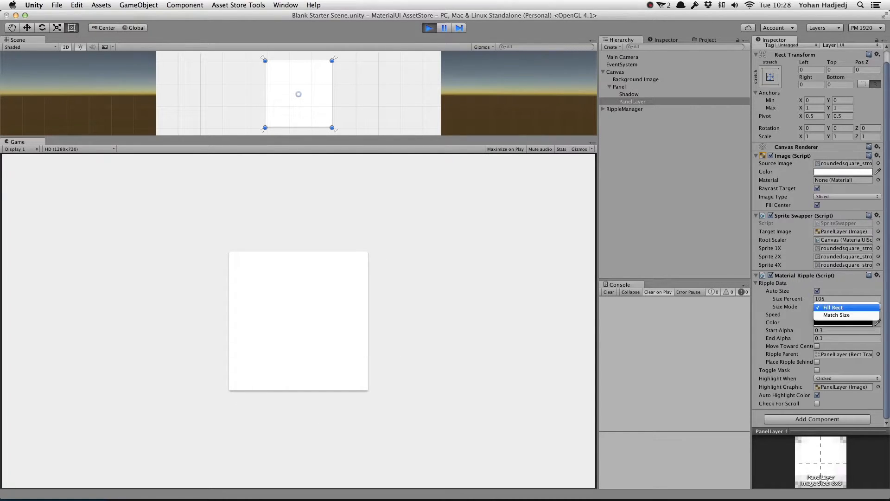
click(836, 314)
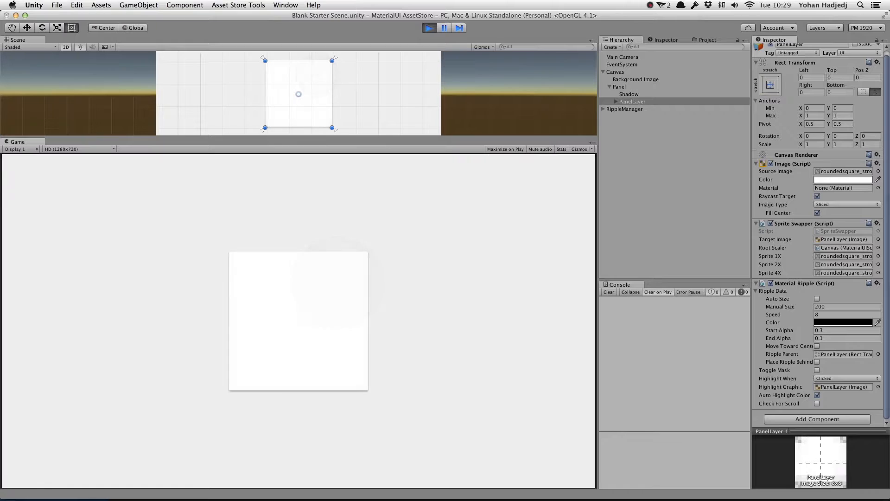
Step: Re-enable Toggle Mask with manual size 200 and speed 2, then begin changing the ripple colour
click(816, 370)
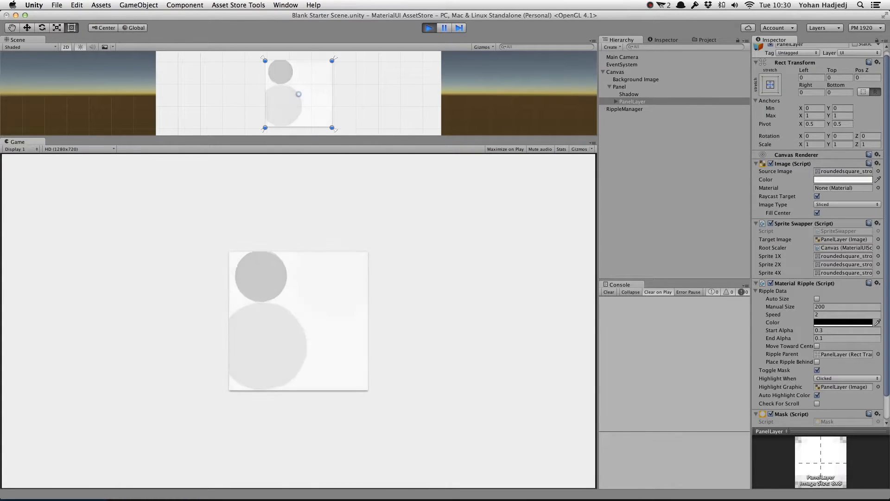
click(843, 179)
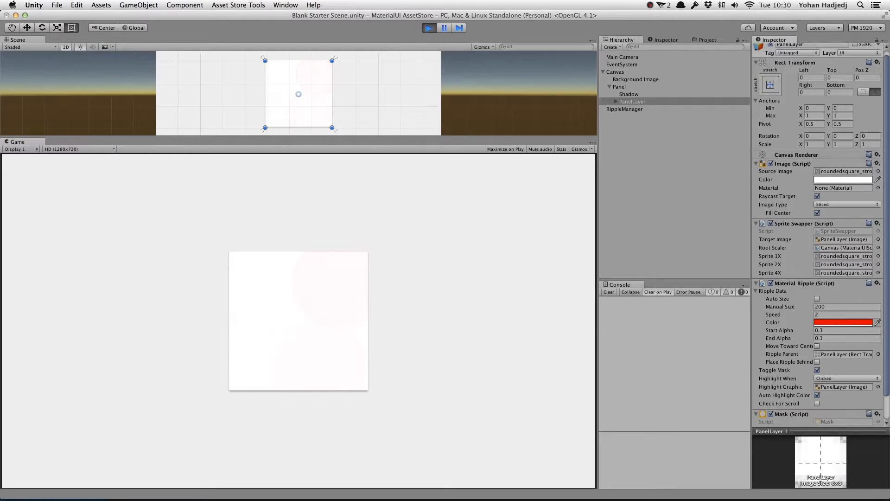
Step: Make the ripple red with start alpha 1 and end alpha 0.6, then leave play mode
click(757, 413)
text(0.6)
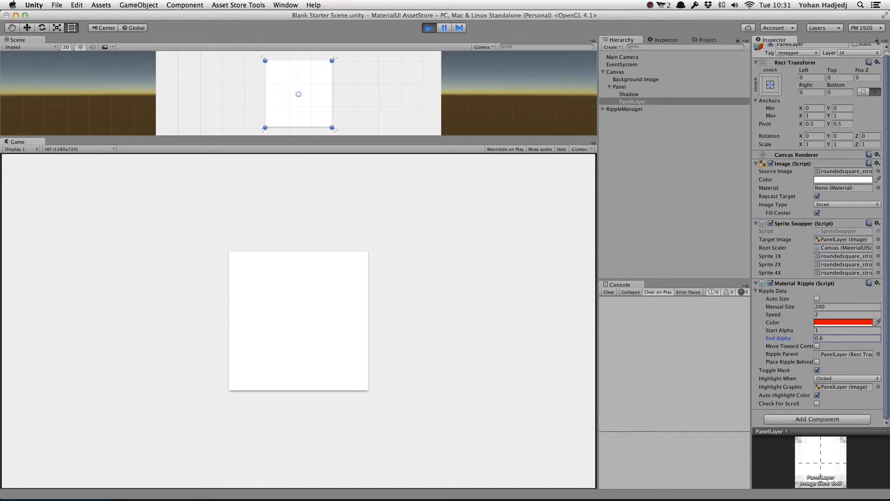
click(332, 295)
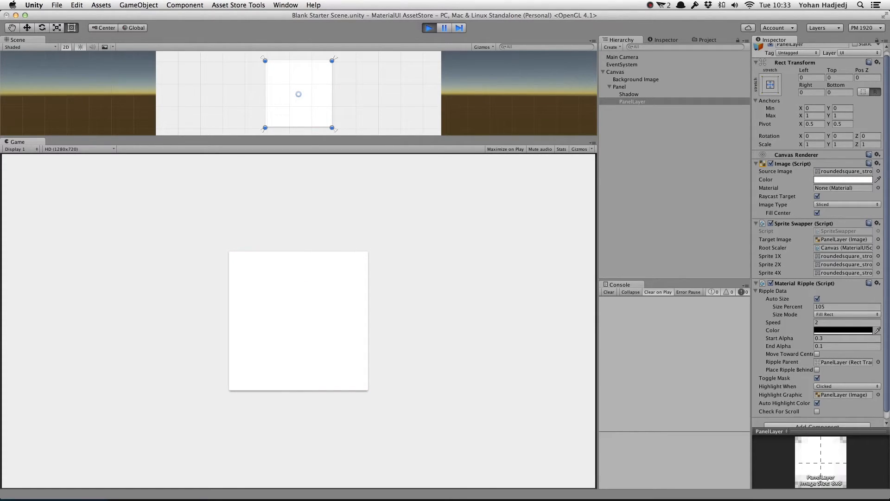
Step: Set ripple speed 8, black colour, alphas 0.3 to 0.1, and enable Move Toward Center
click(347, 277)
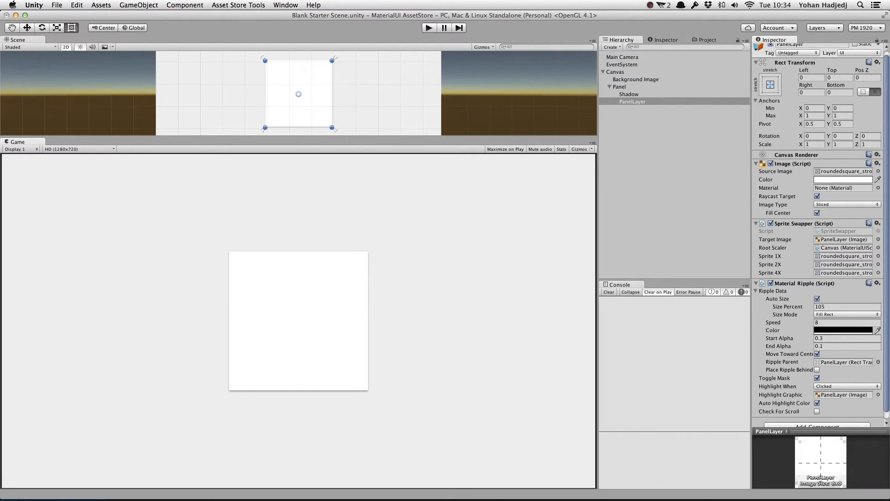
click(846, 386)
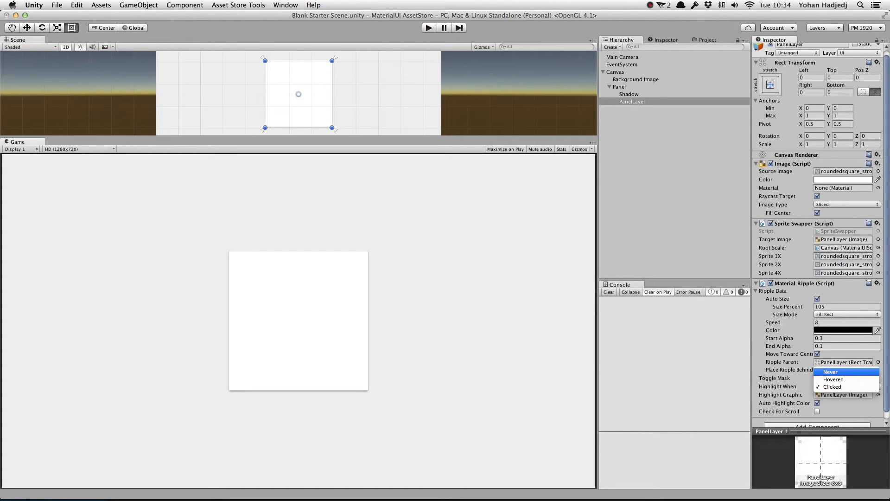
click(845, 386)
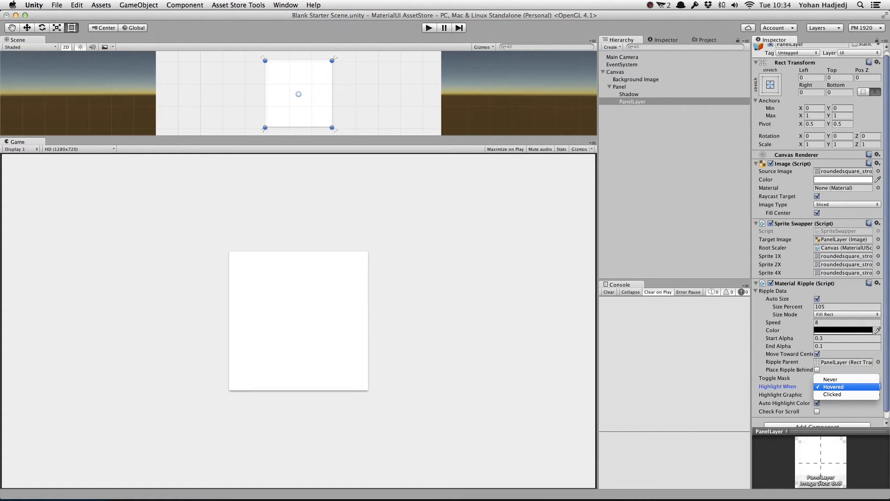
mouse_move(833, 394)
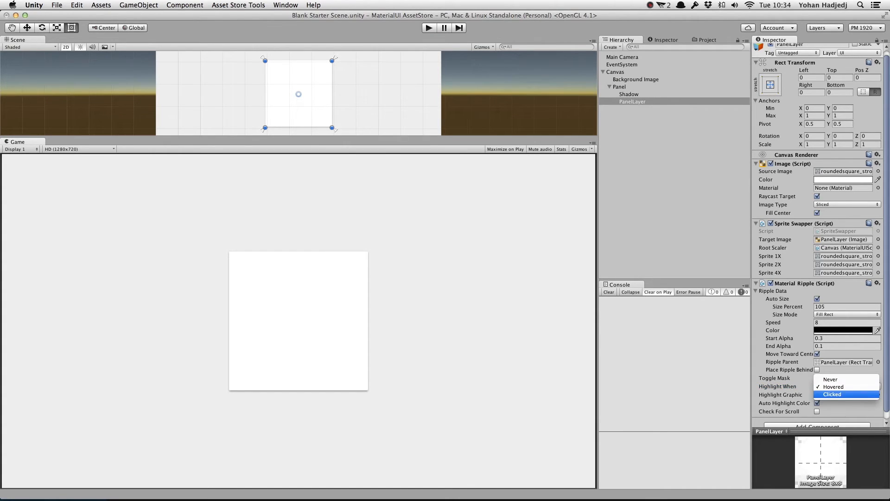
click(831, 394)
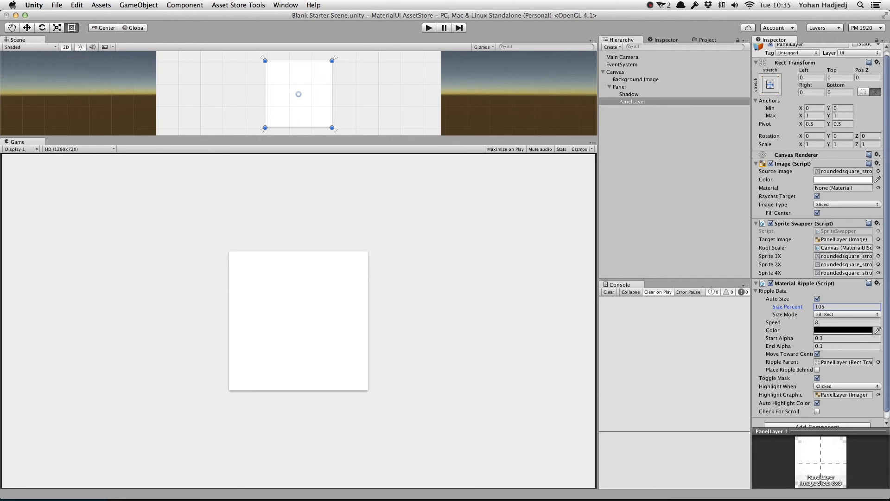
mouse_move(645, 229)
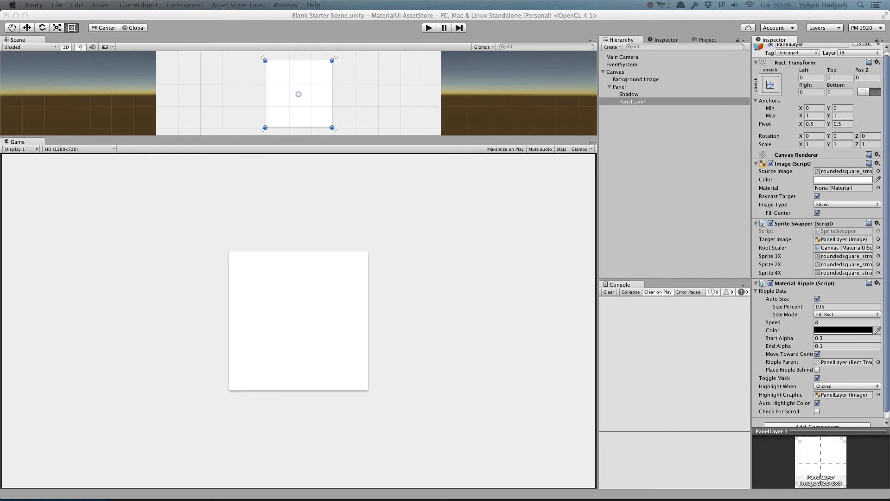
Step: Disable Auto Highlight Color, set a red highlight, and click the panel in play mode to see it
click(817, 403)
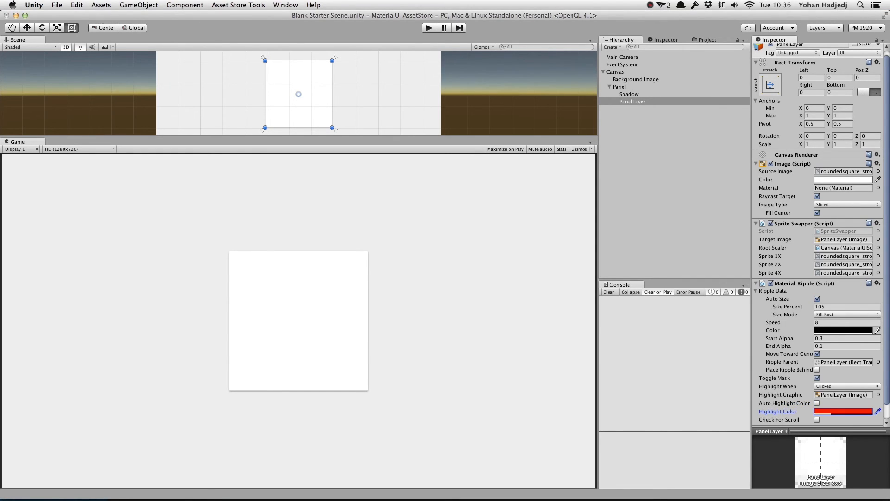
click(428, 27)
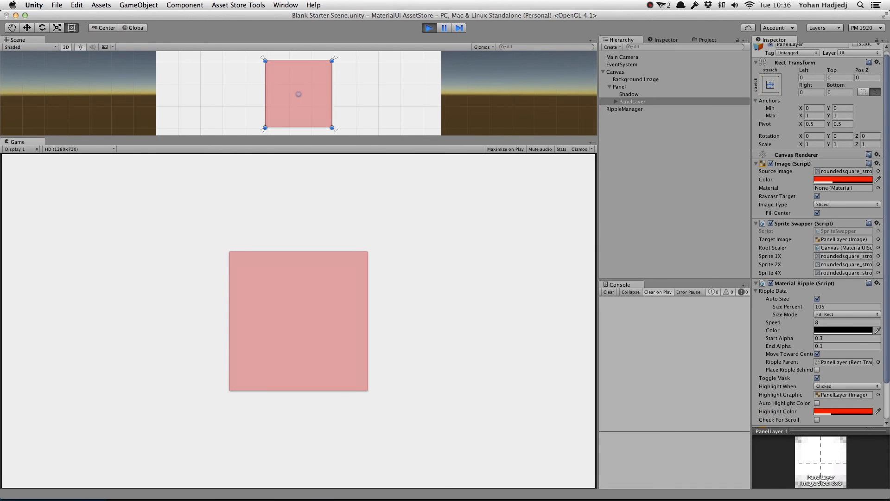
click(318, 335)
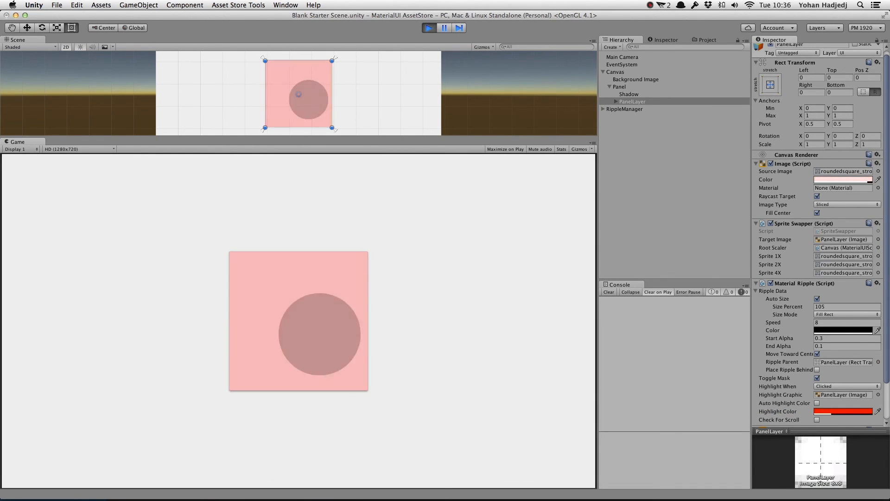